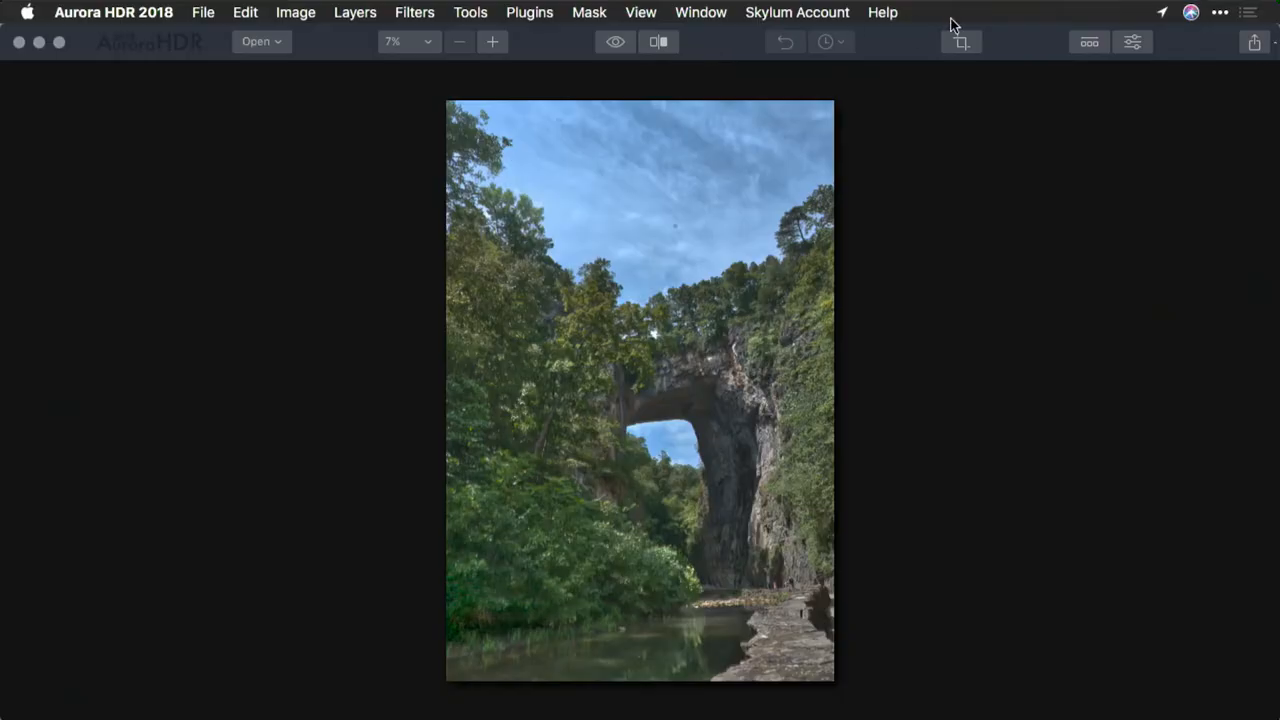
mouse_move(1255, 45)
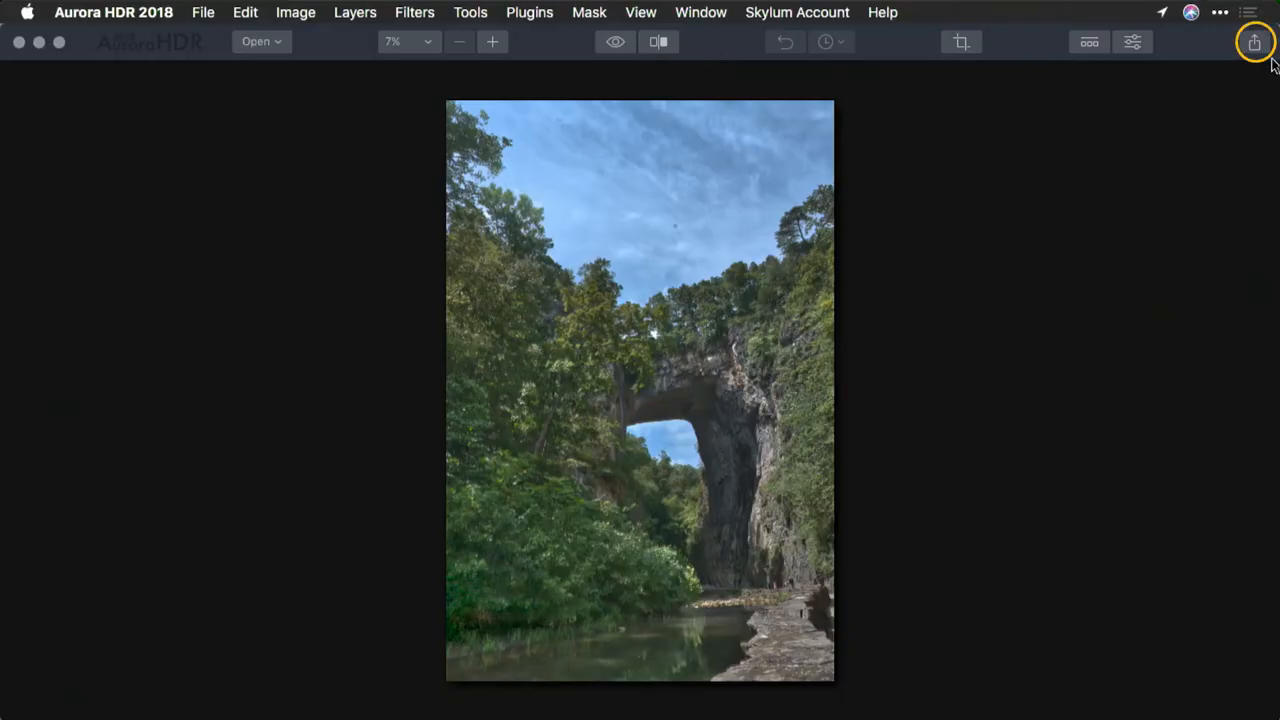
Show the File > Share to submenu listing Mail, Messages, Twitter and Flickr
click(1254, 42)
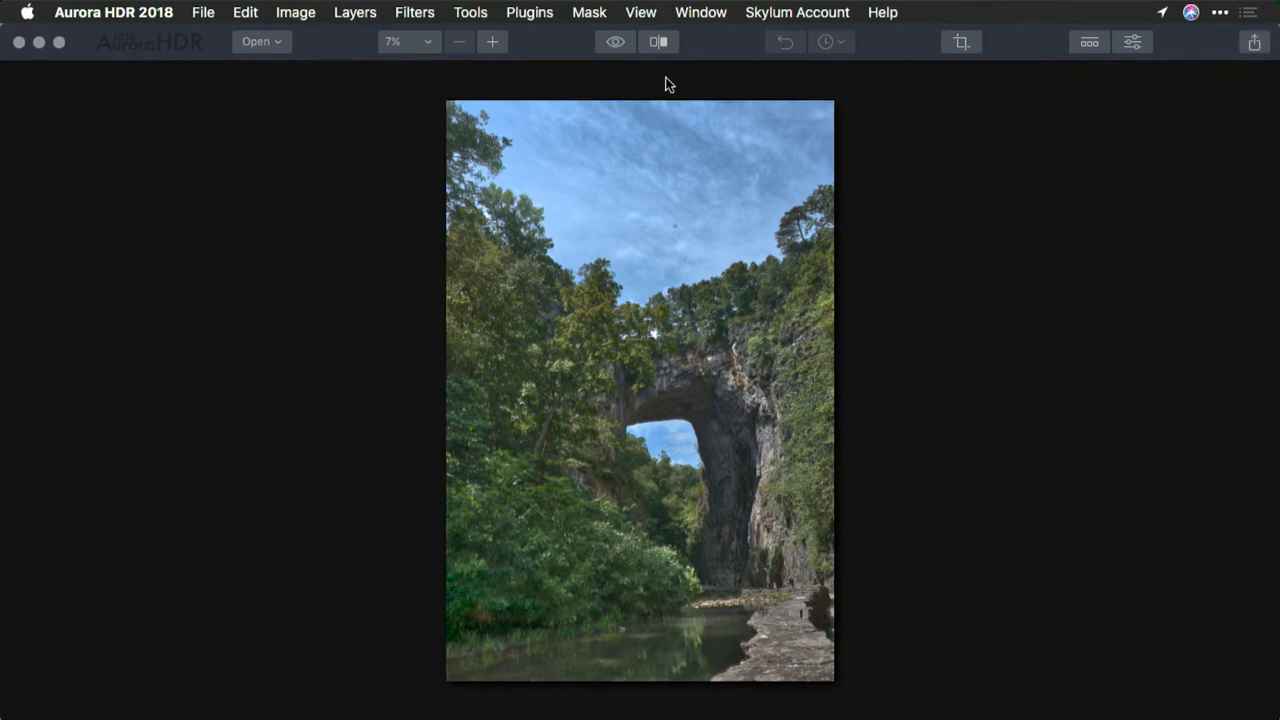
click(203, 12)
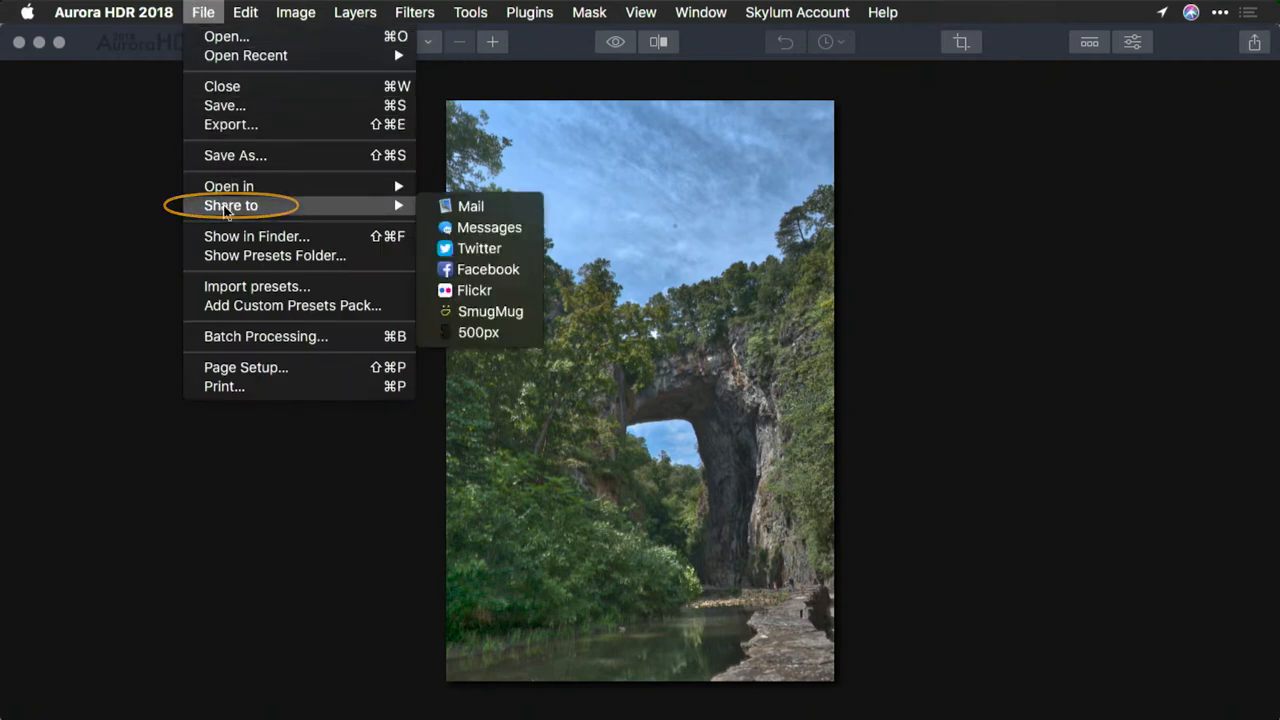
click(1254, 42)
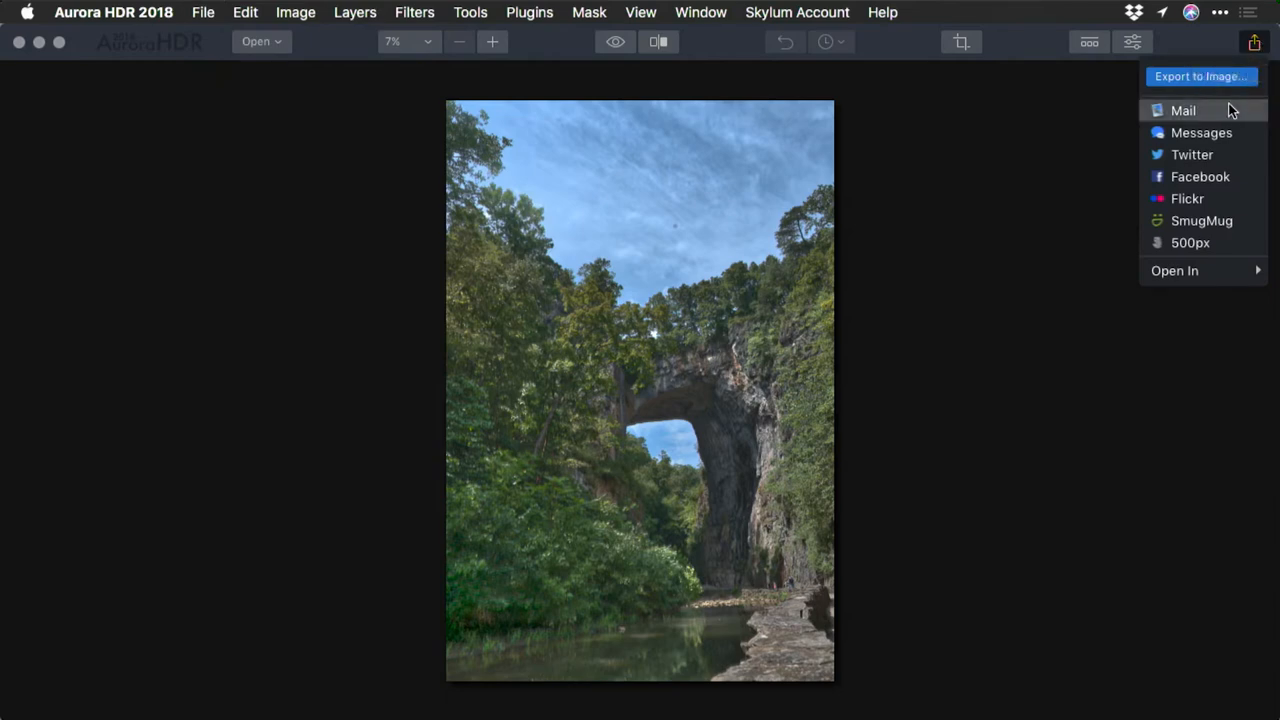
mouse_move(1200, 133)
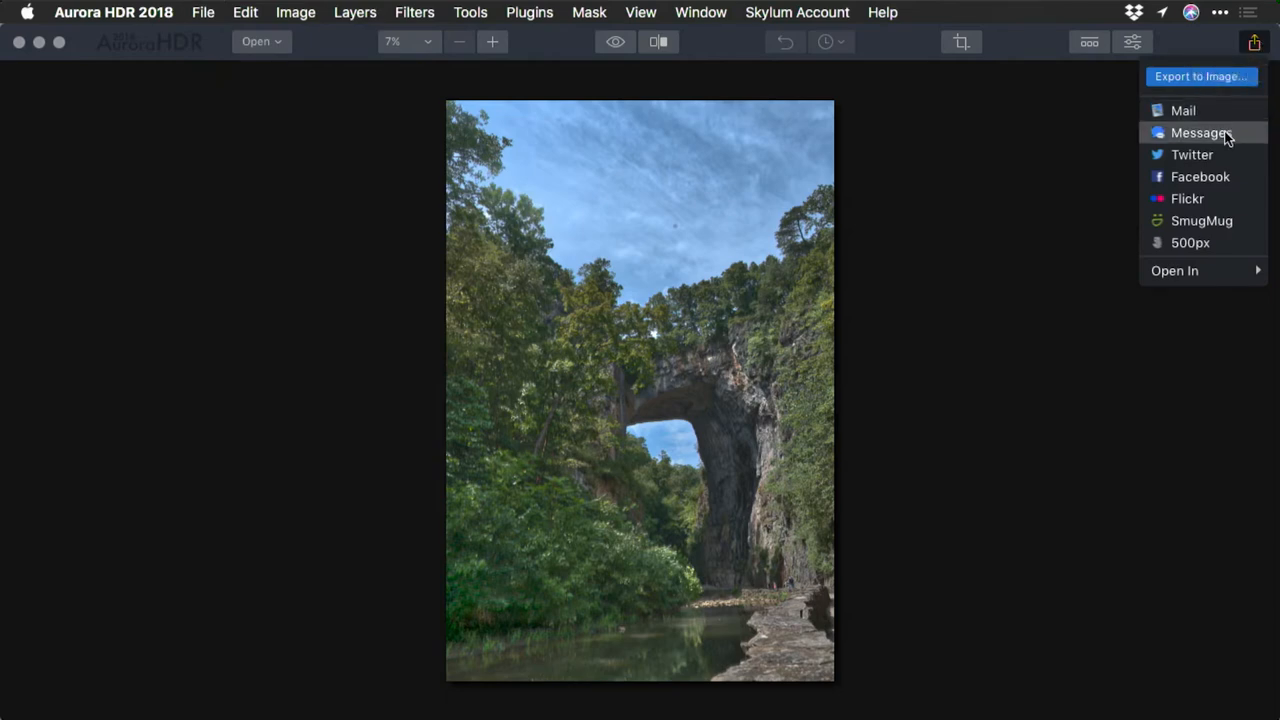
mouse_move(1191, 154)
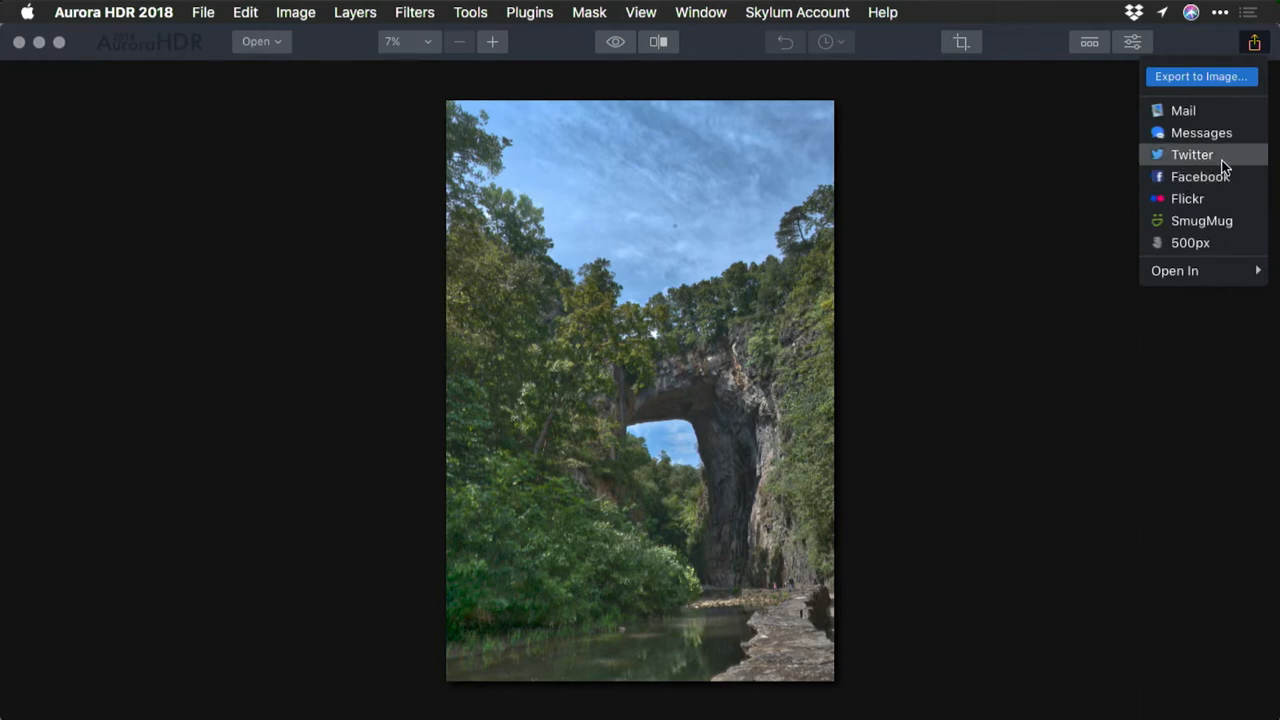
mouse_move(1215, 176)
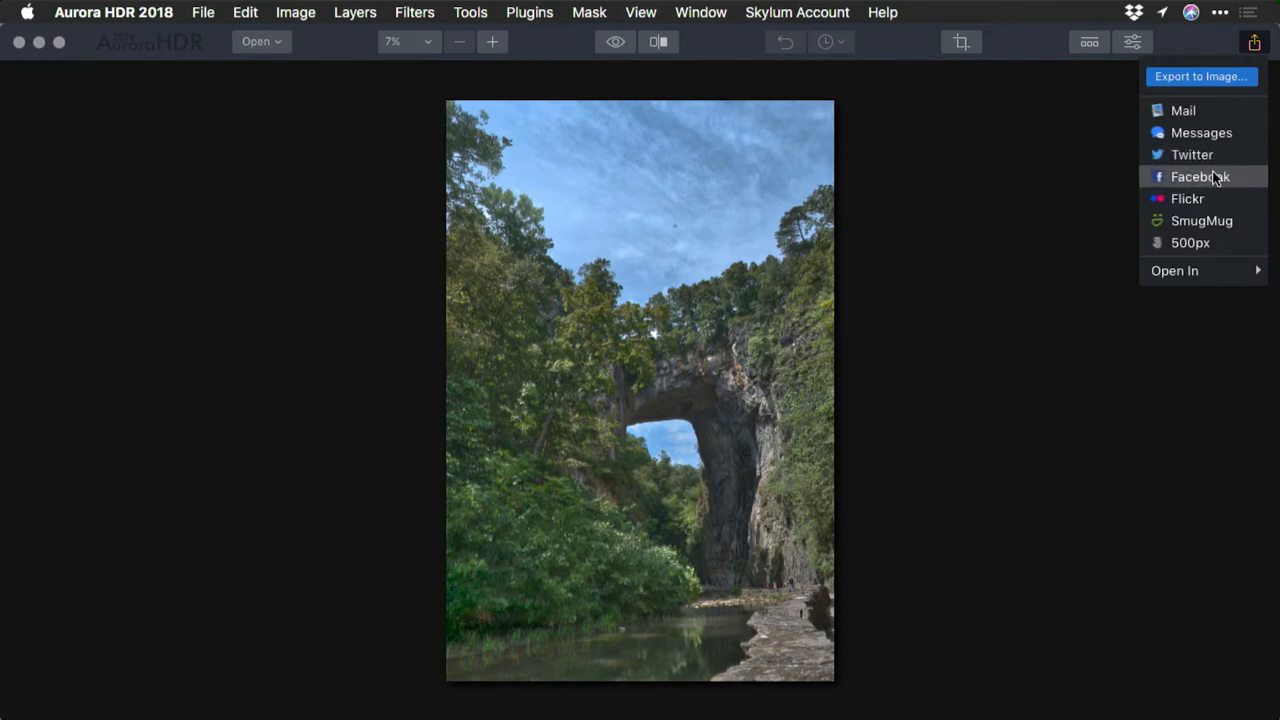
mouse_move(1215, 198)
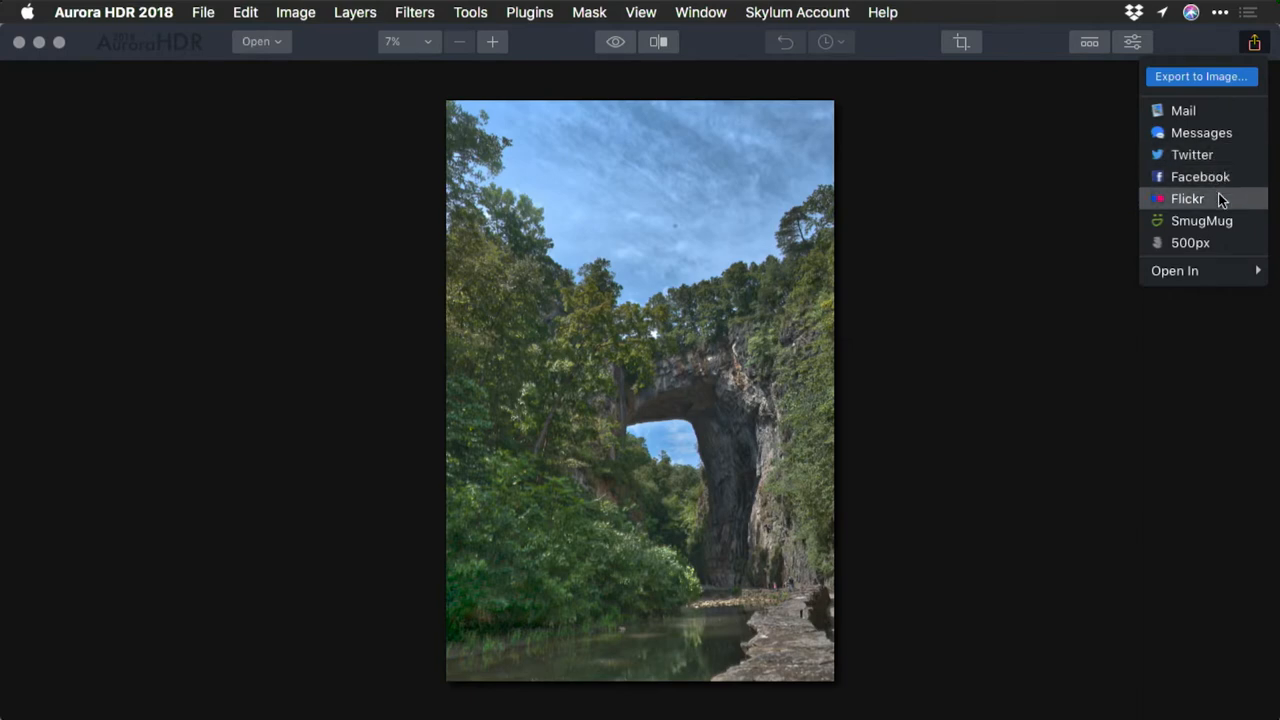
mouse_move(1230, 218)
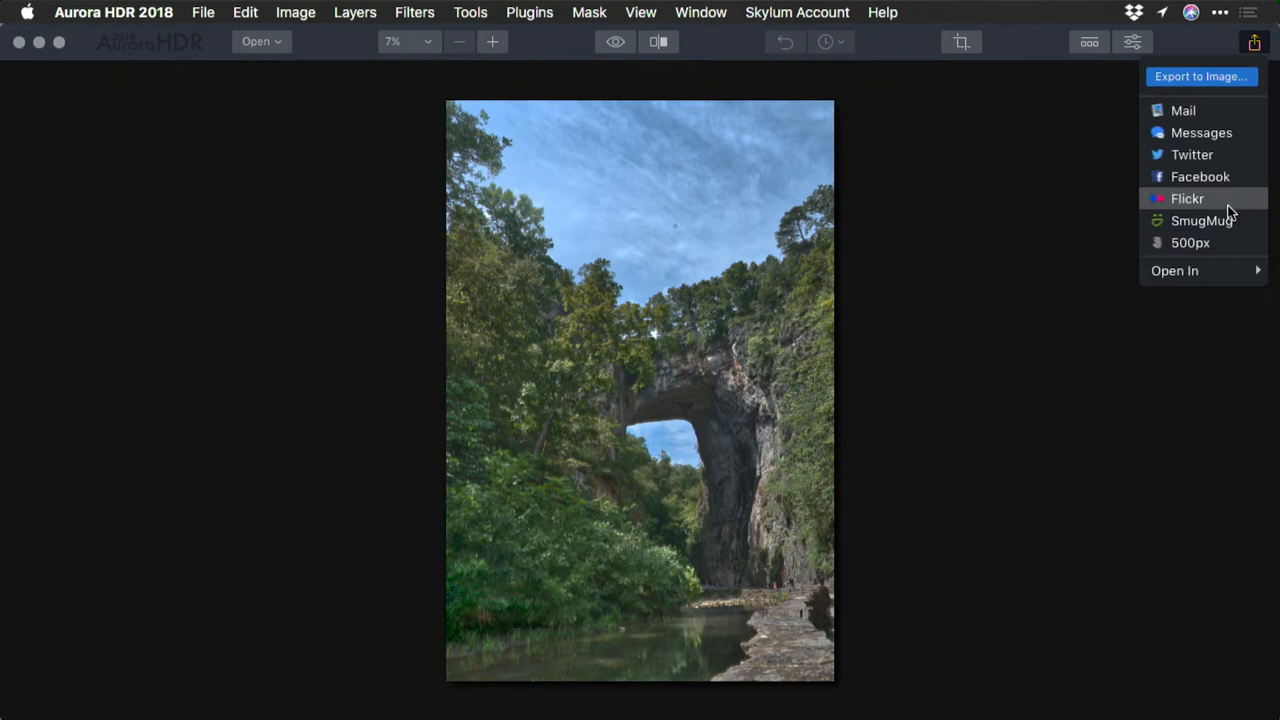
mouse_move(1220, 242)
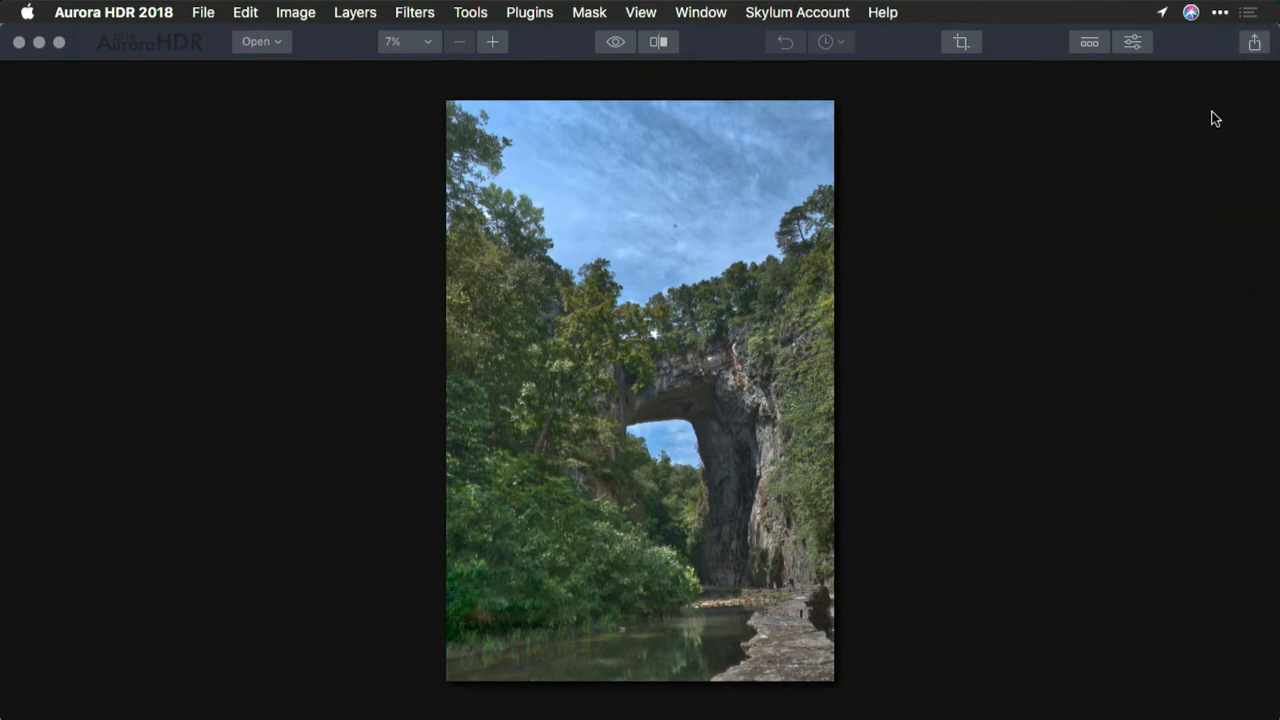
mouse_move(953, 301)
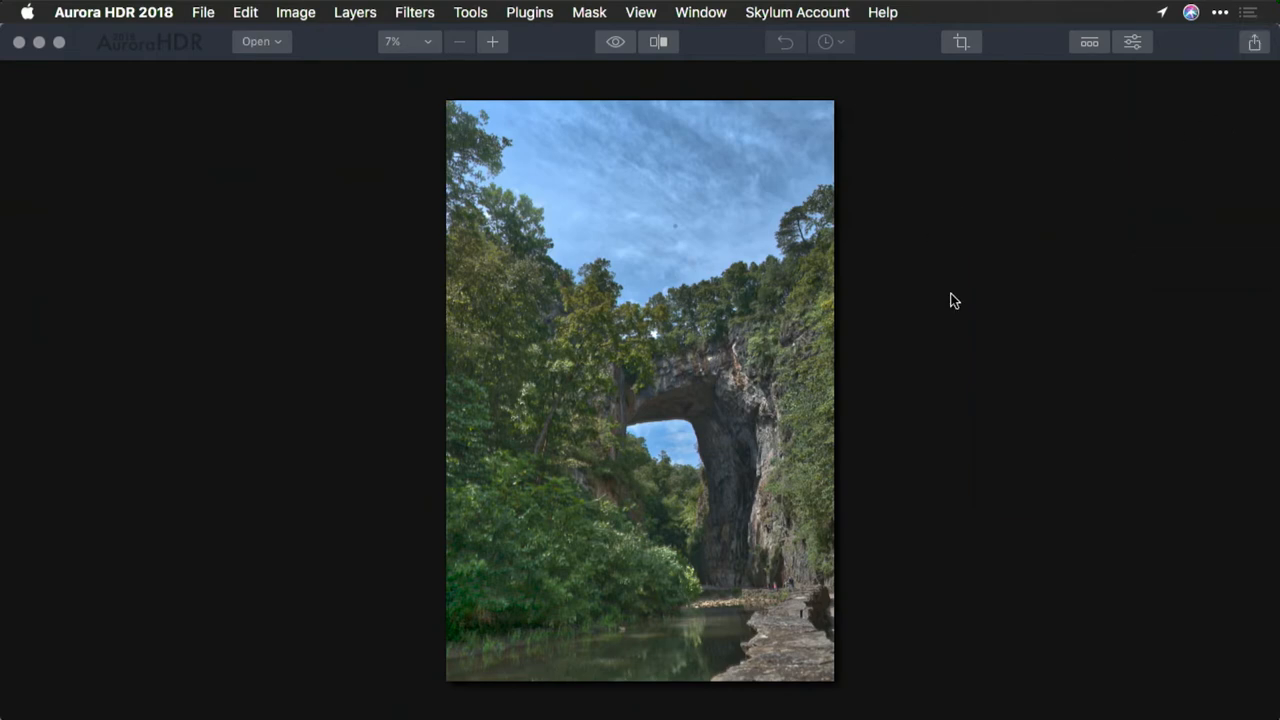
Show the Plugins menu listing Luminar, Intensify, Tonality, Snapheal and Noiseless
click(529, 12)
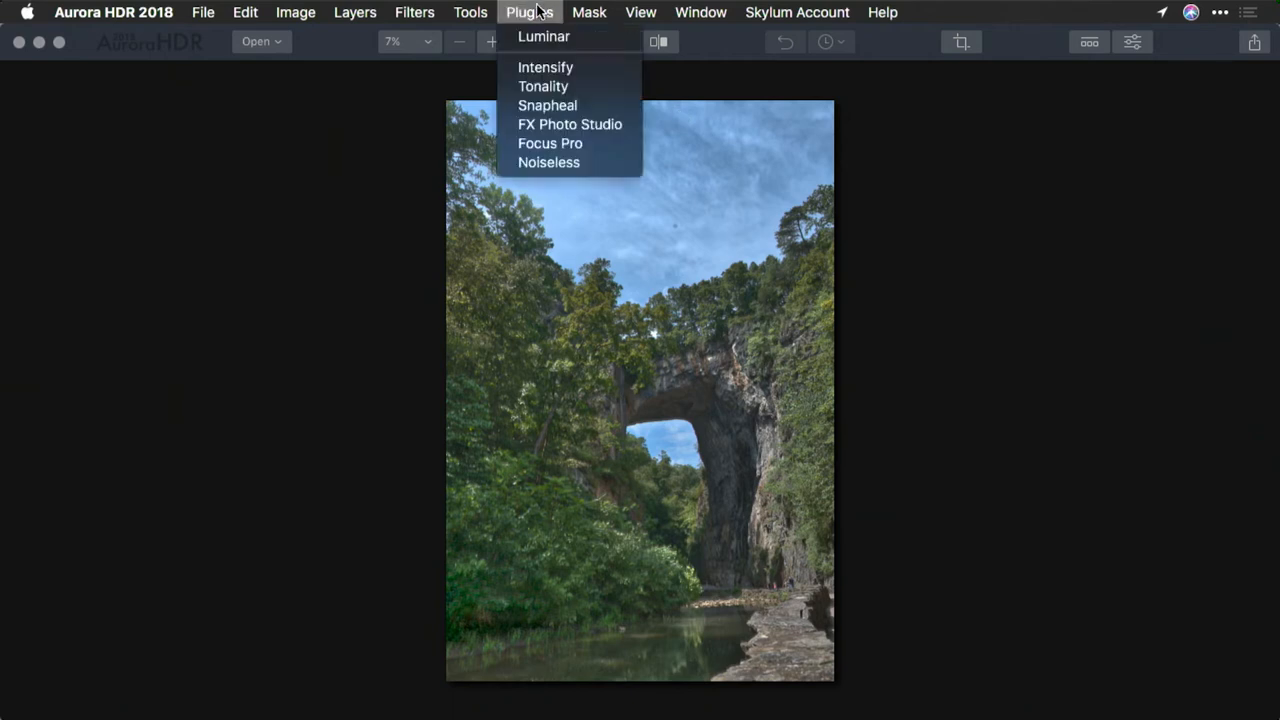
mouse_move(544, 37)
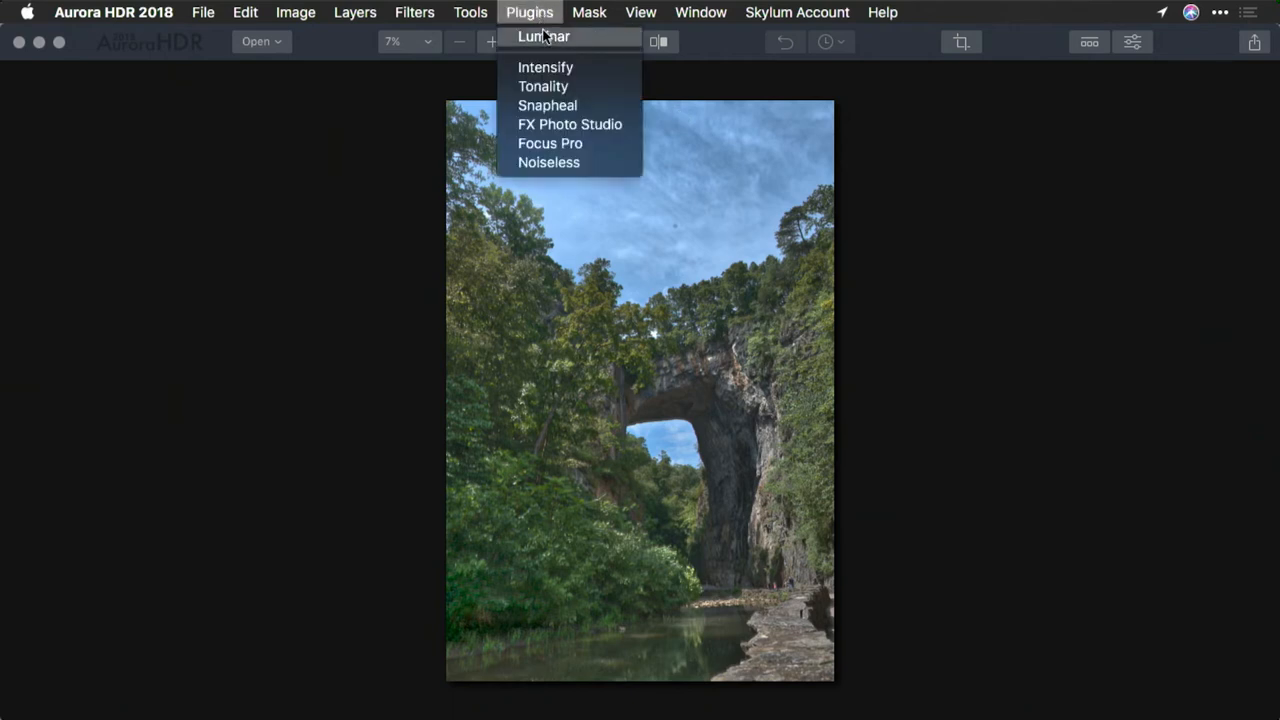
mouse_move(408, 200)
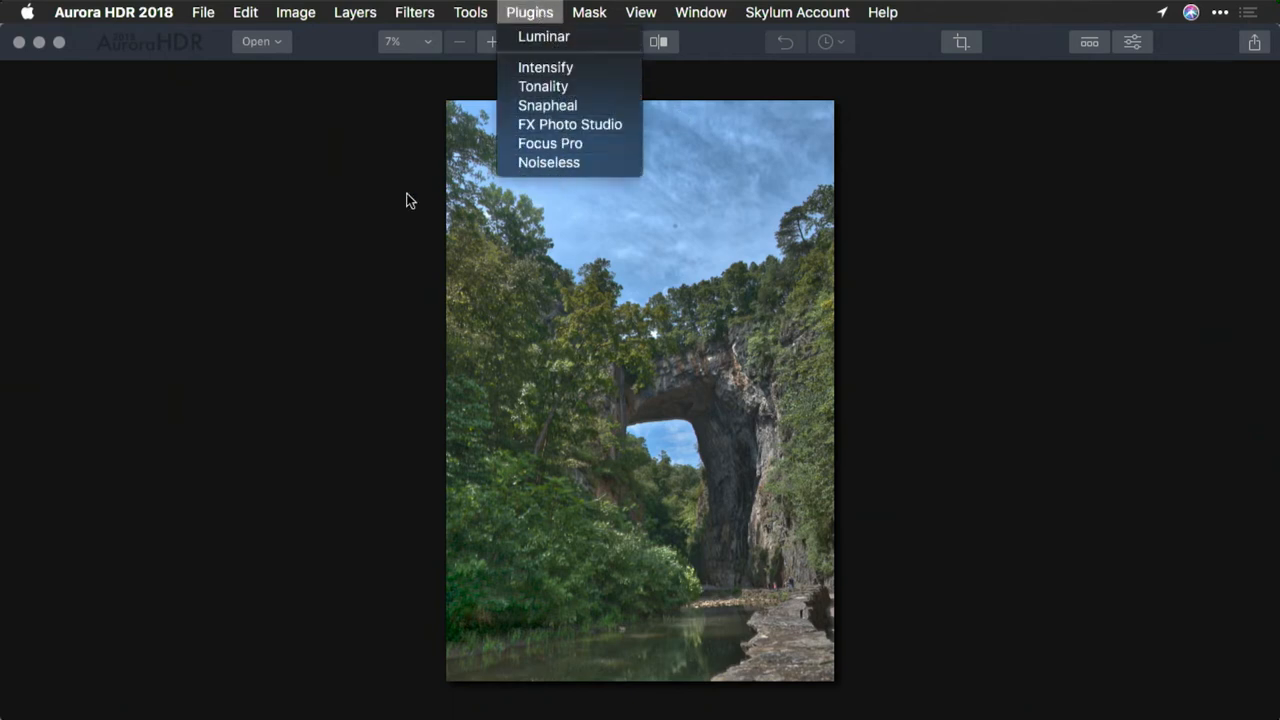
mouse_move(510, 10)
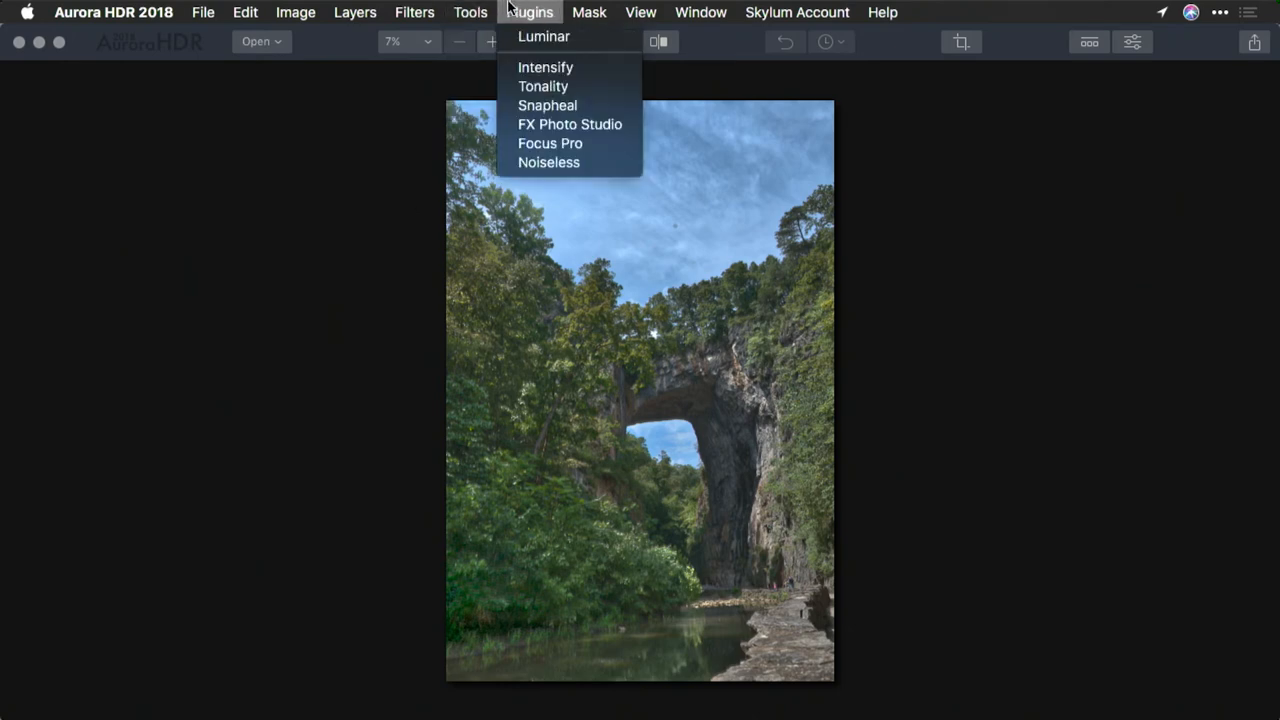
mouse_move(548, 162)
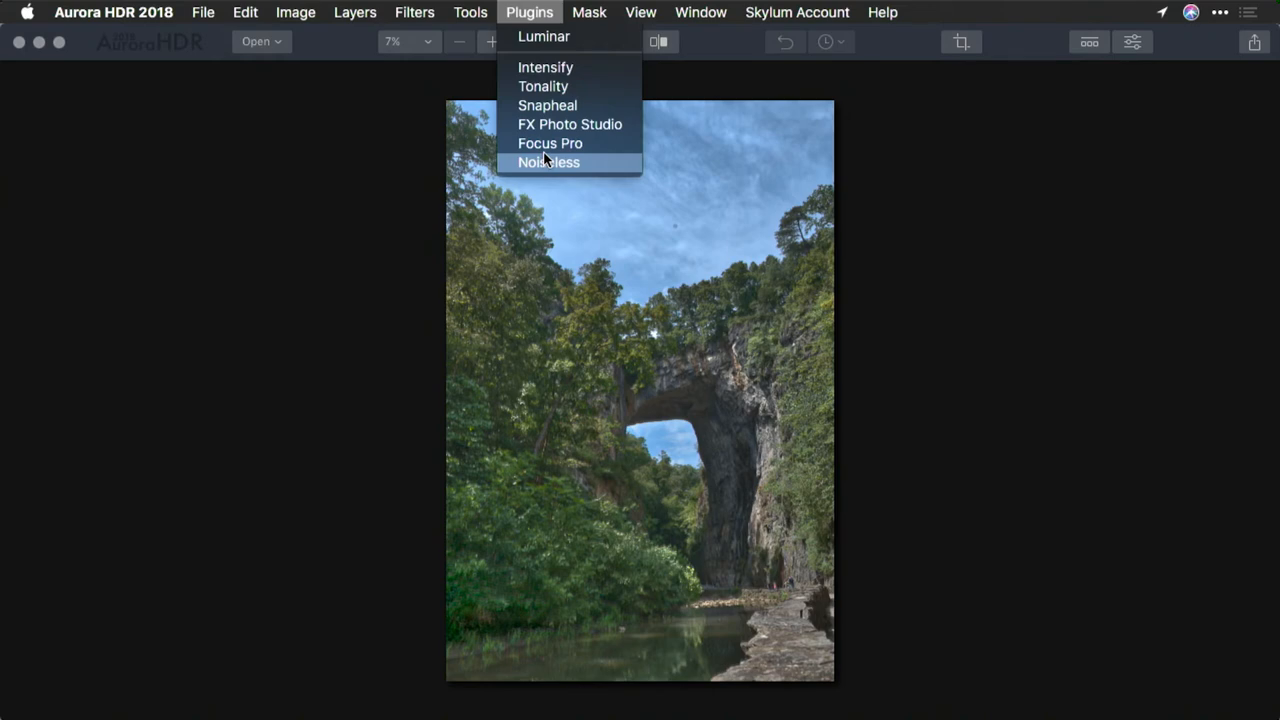
mouse_move(543, 86)
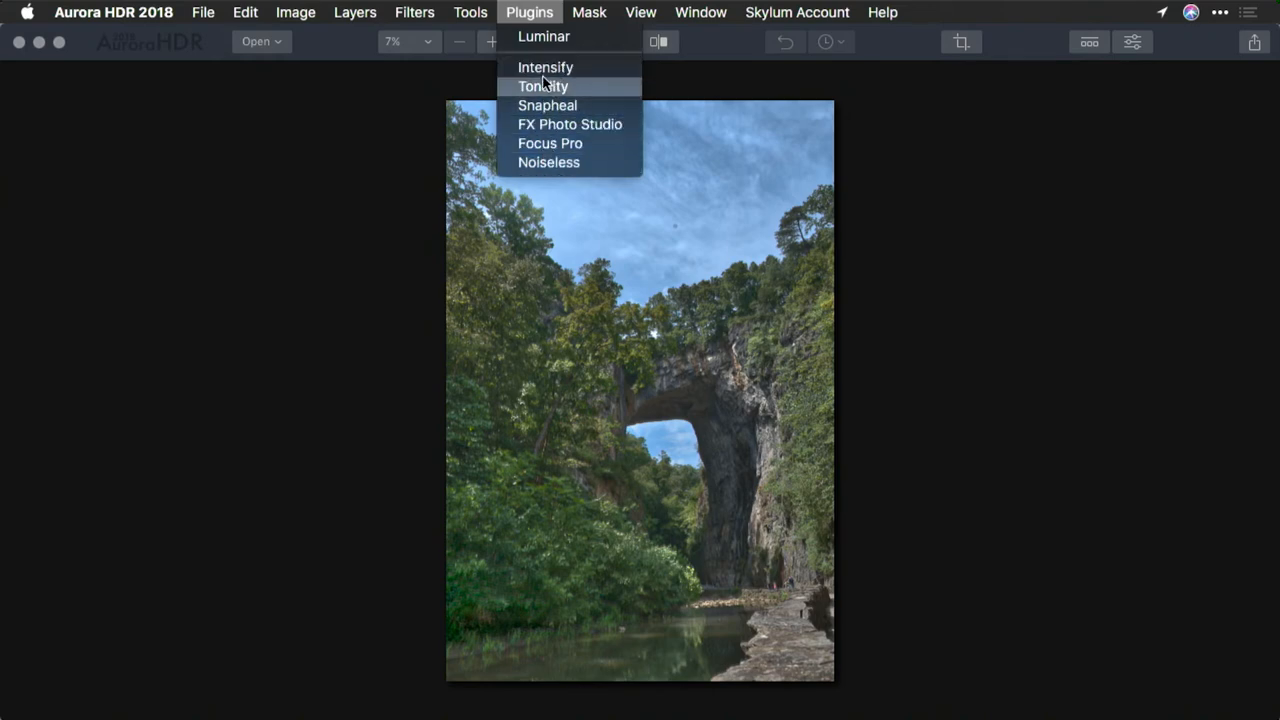
mouse_move(367, 194)
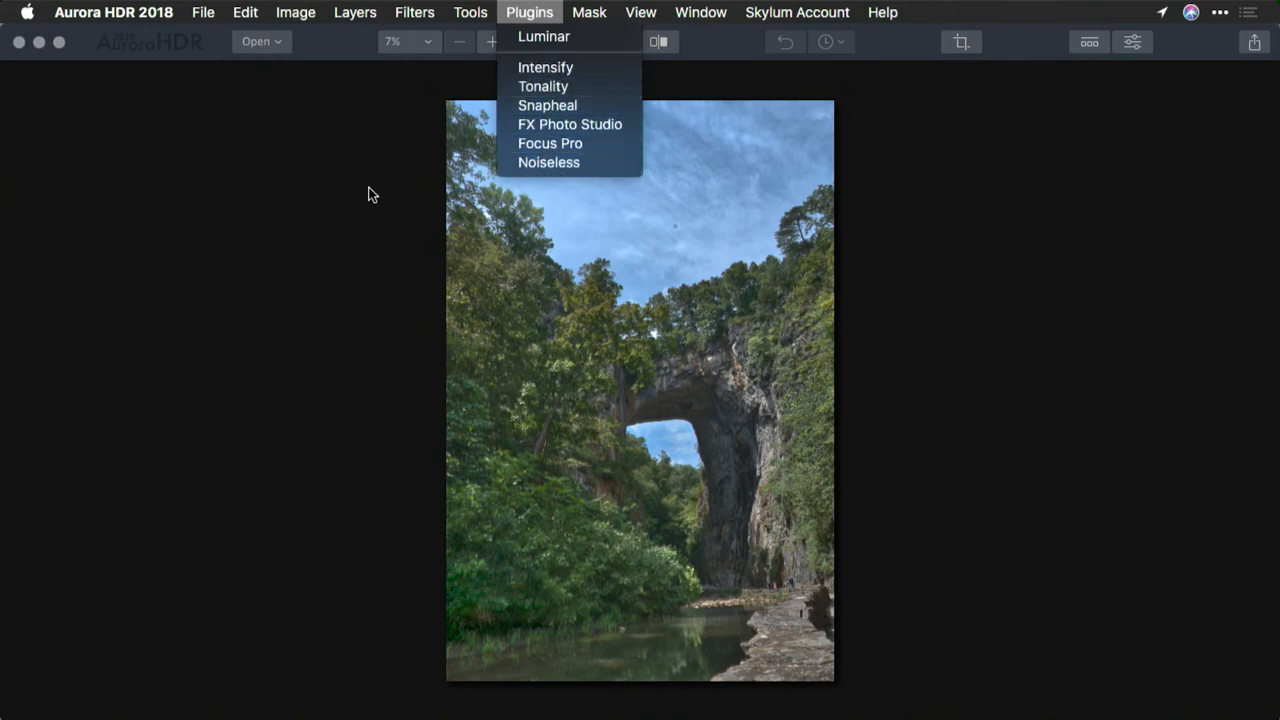
mouse_move(545, 67)
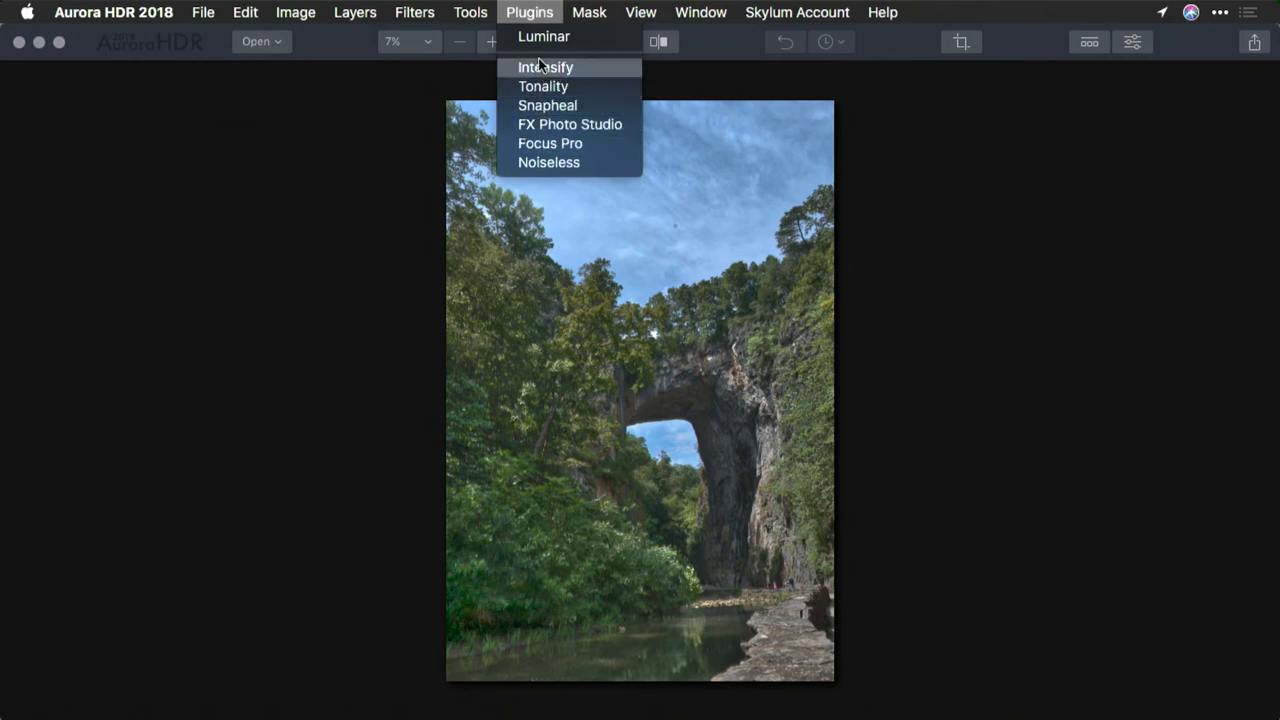
mouse_move(543, 36)
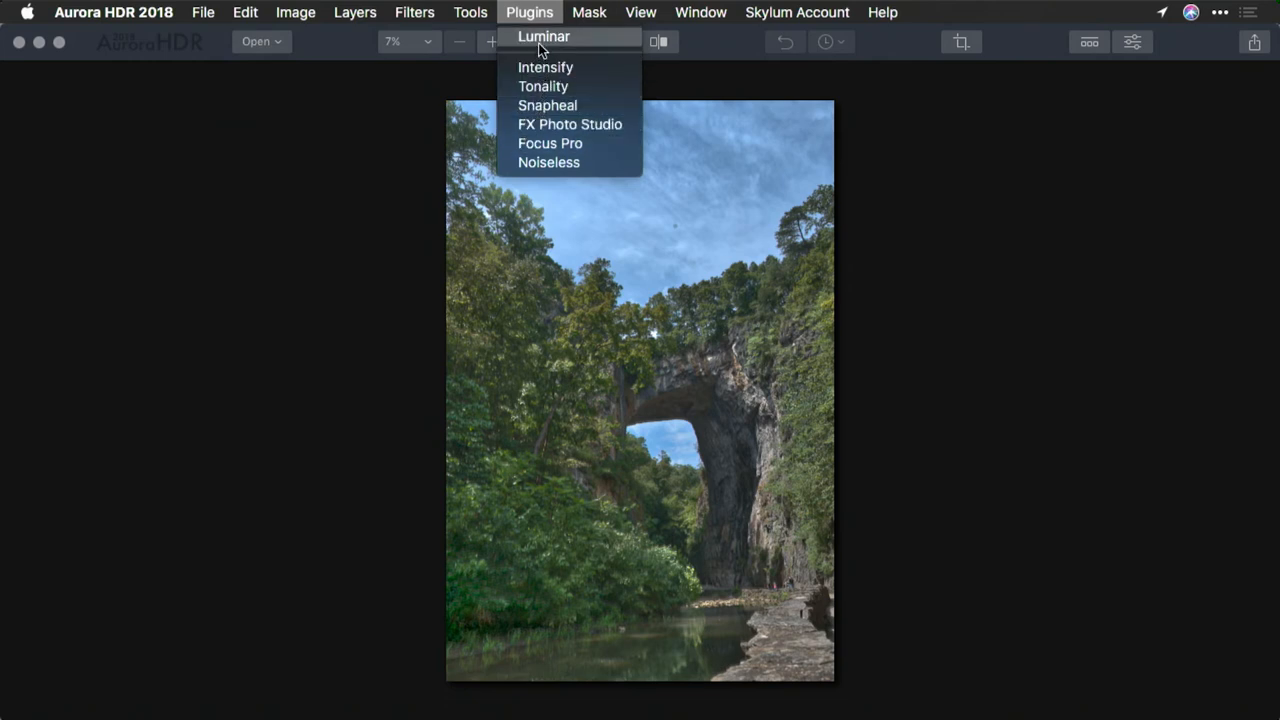
mouse_move(328, 143)
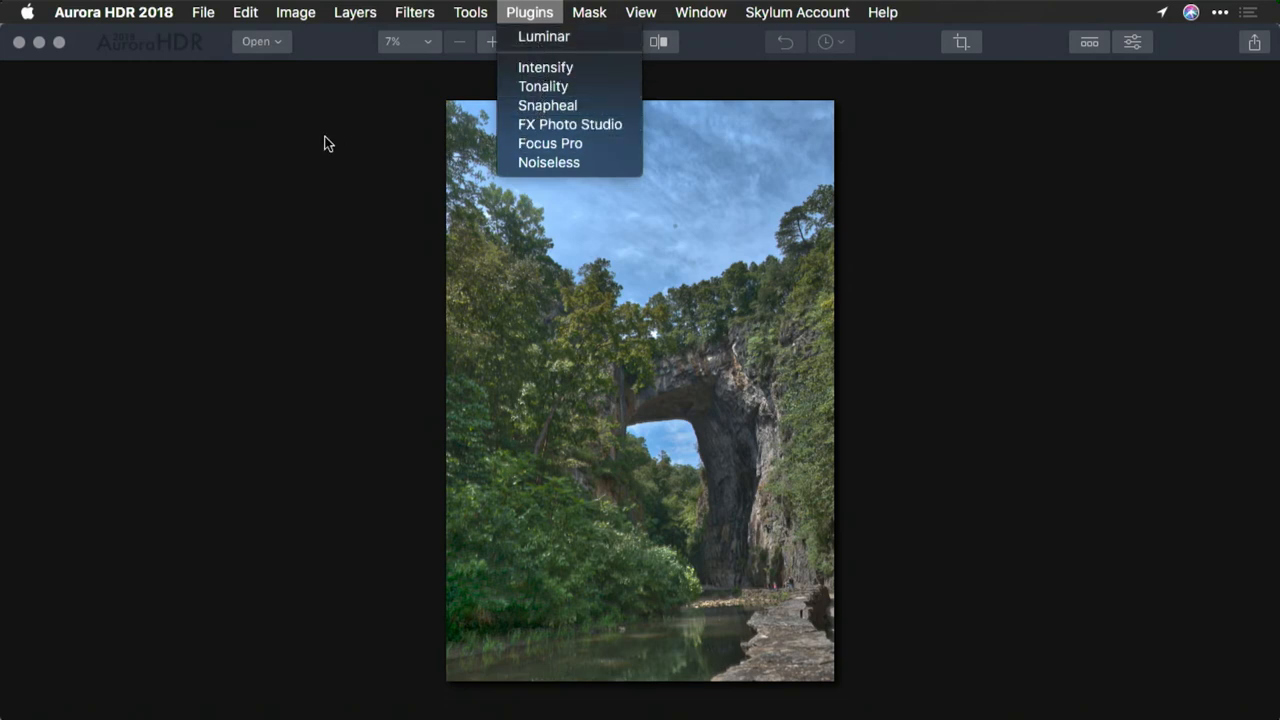